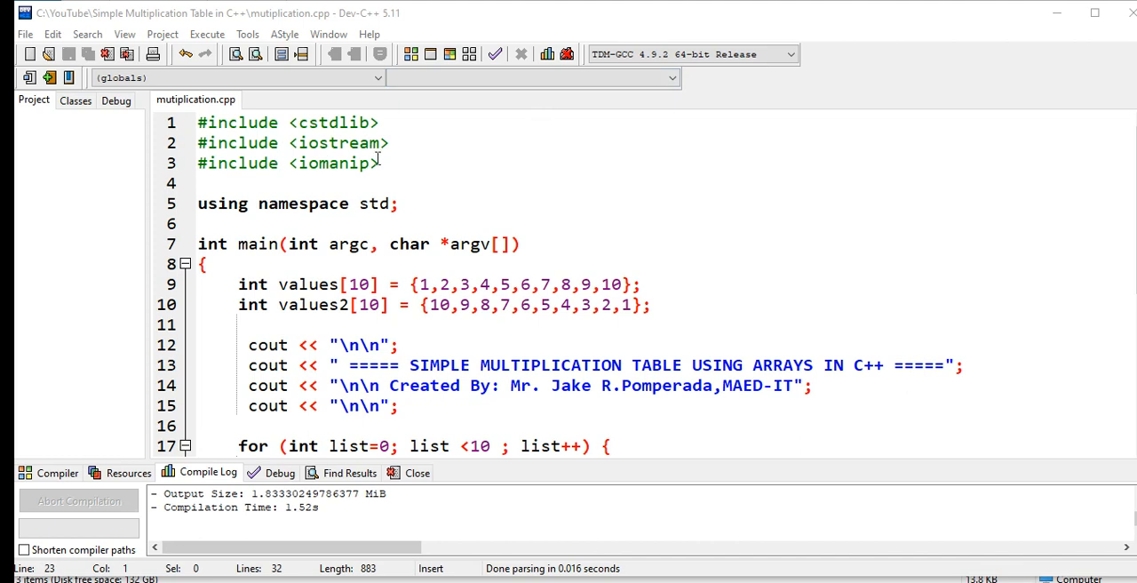
# - Compile and run the arrays program and scroll through its 1-10 multiplication table and addition column
pyautogui.click(377, 164)
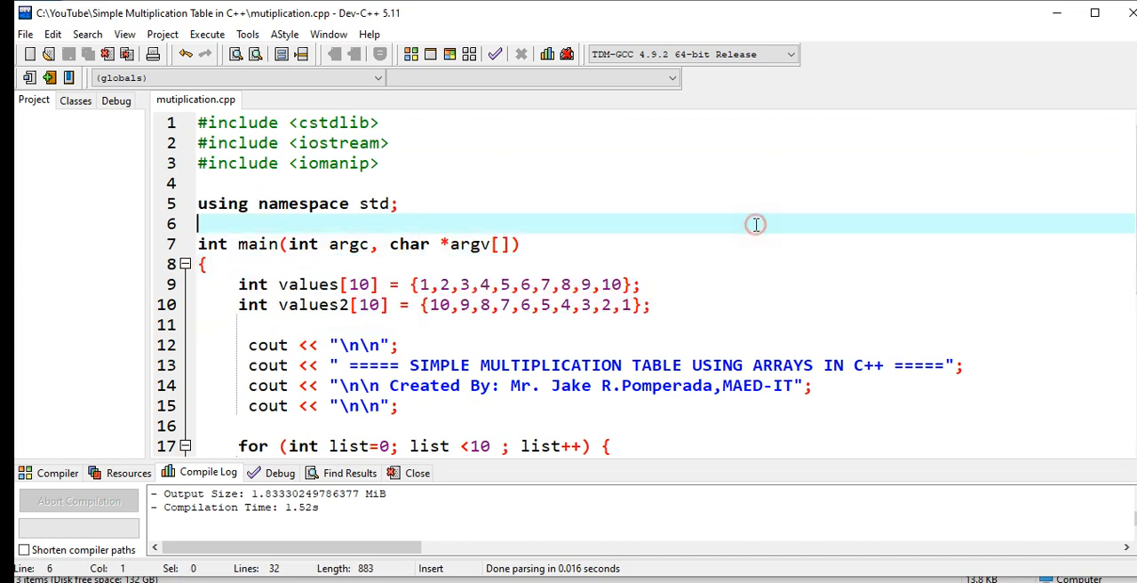
pyautogui.moveTo(306, 284)
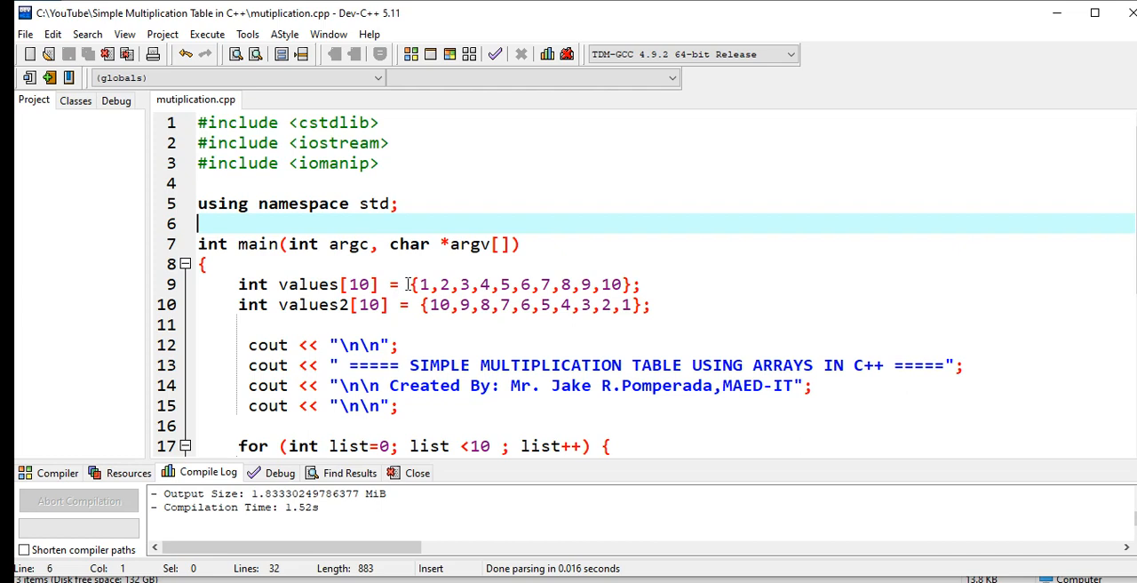
pyautogui.moveTo(612, 306)
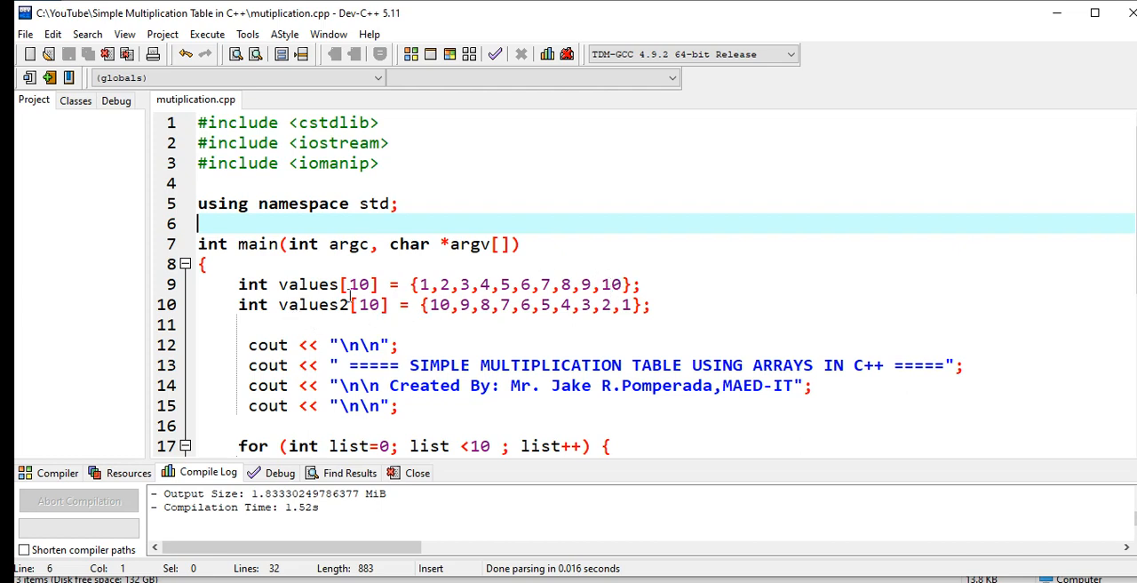
pyautogui.moveTo(585, 323)
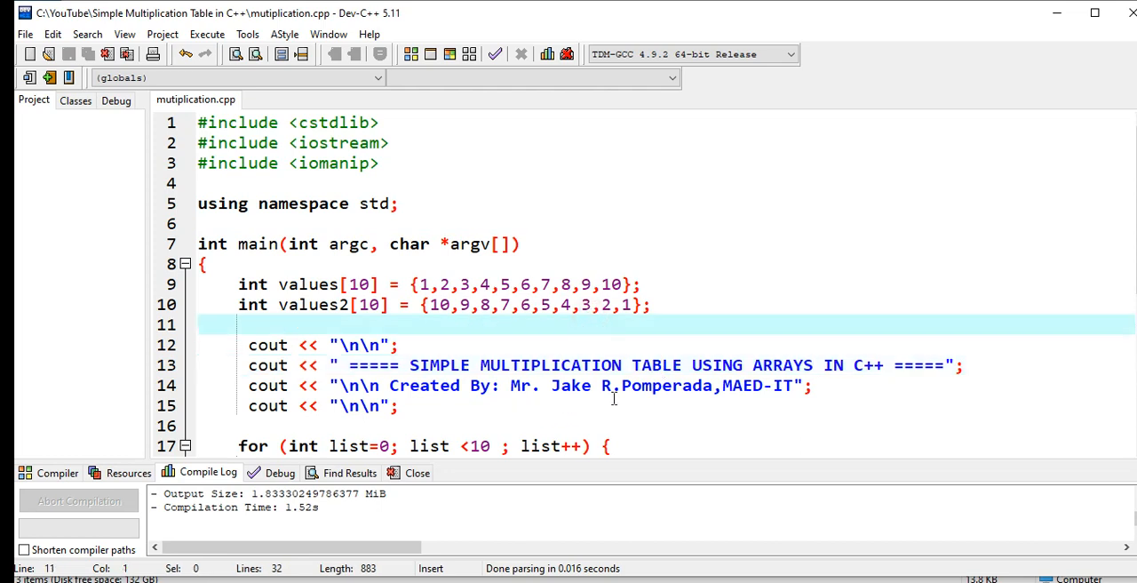
pyautogui.moveTo(503, 357)
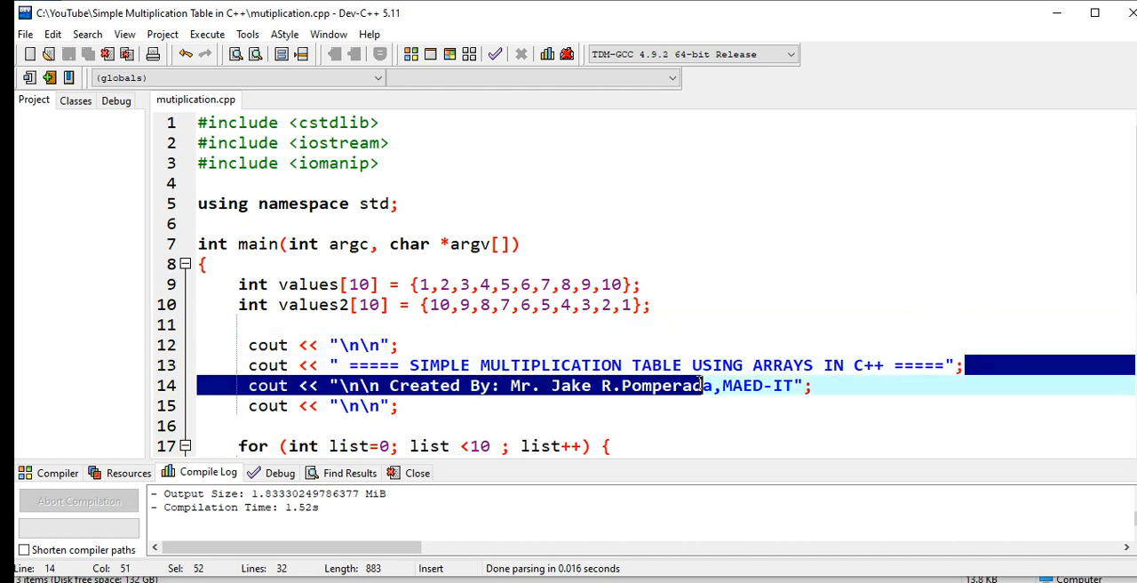
pyautogui.click(228, 384)
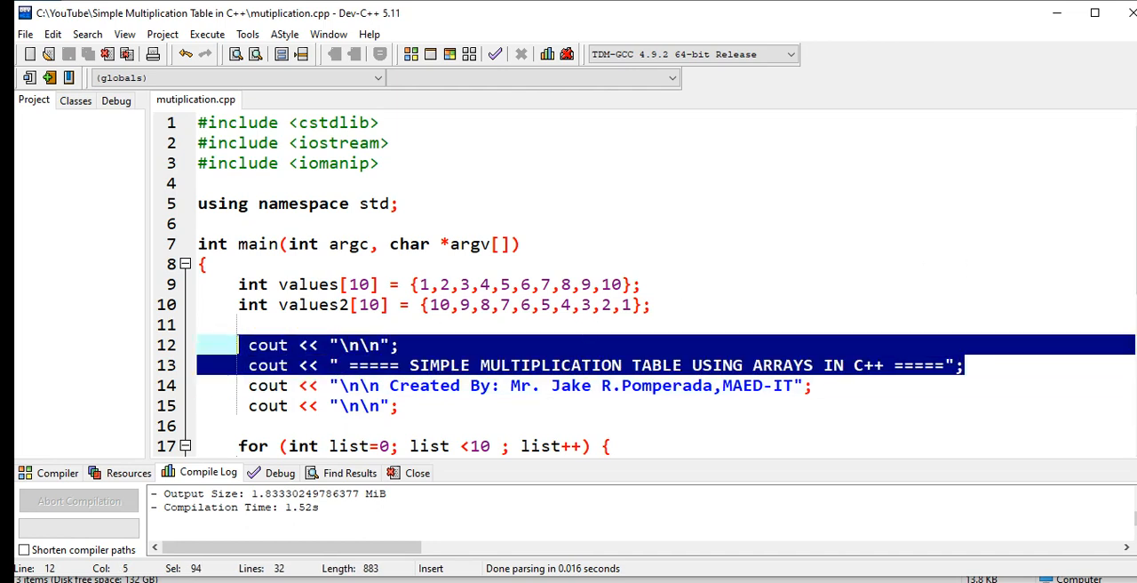
pyautogui.scroll(-3)
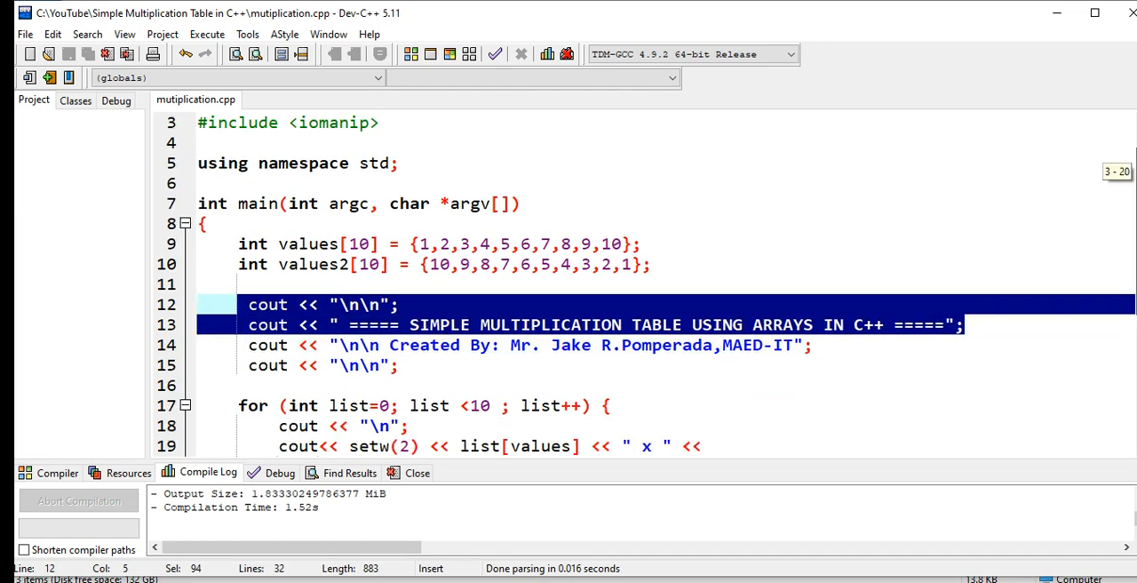
pyautogui.scroll(-3)
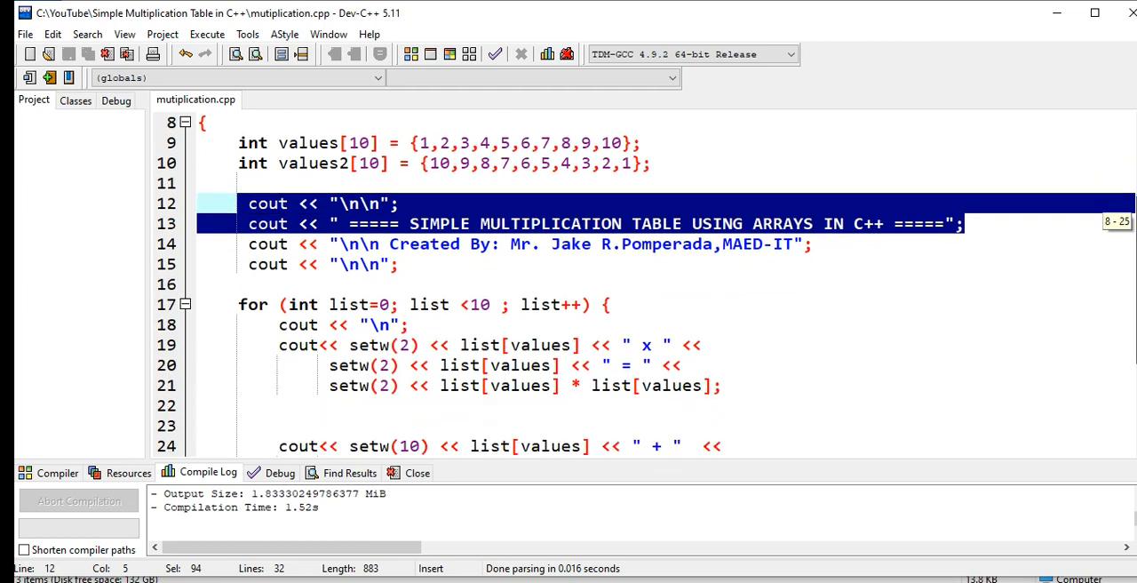
pyautogui.scroll(-3)
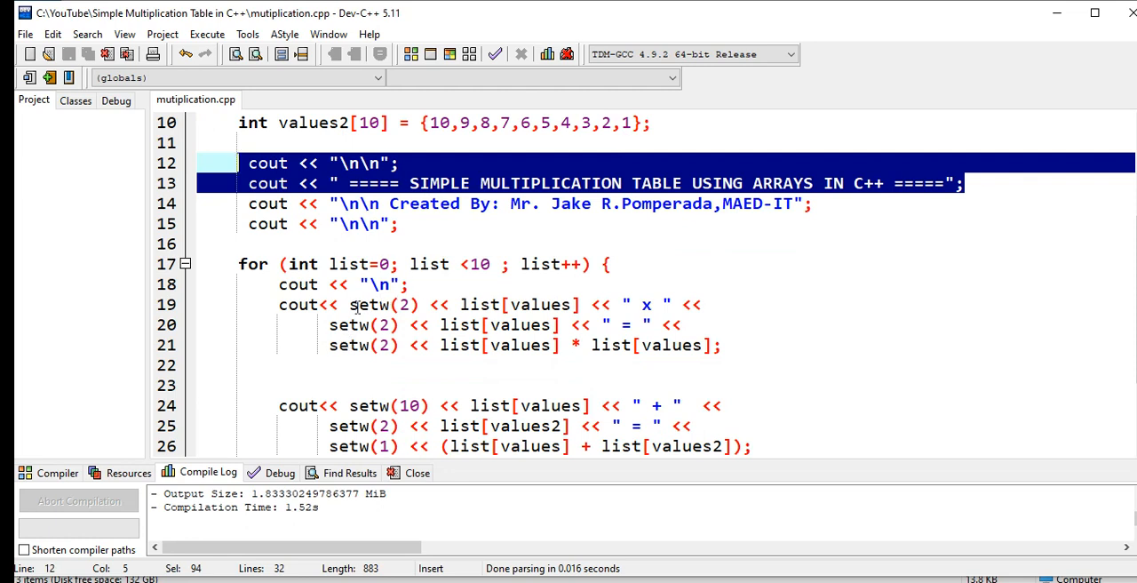
pyautogui.moveTo(846, 291)
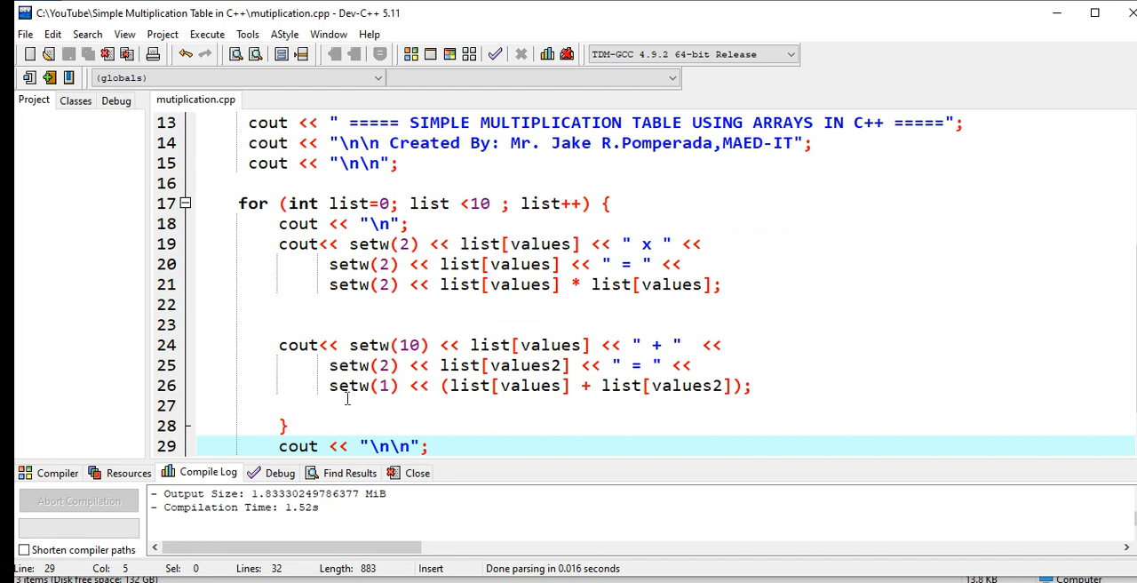
pyautogui.moveTo(524, 388)
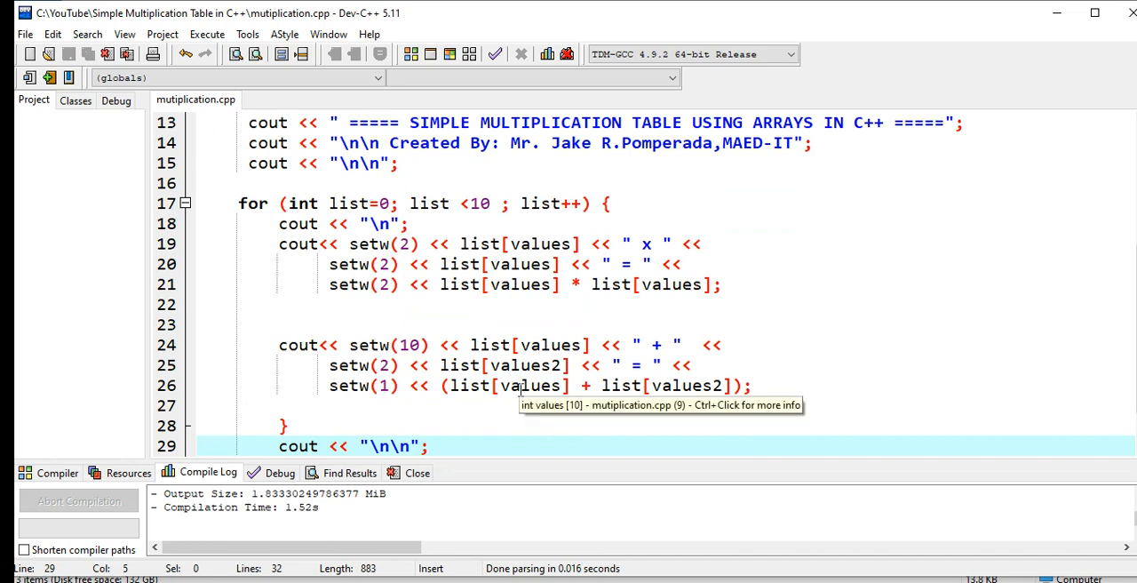
pyautogui.scroll(-3)
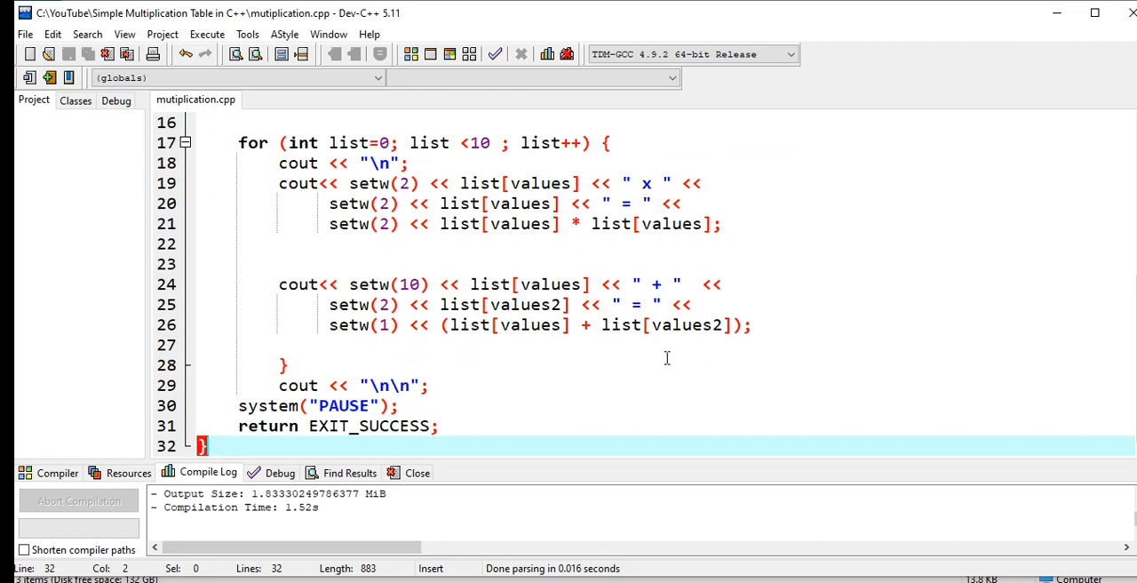
pyautogui.moveTo(974, 422)
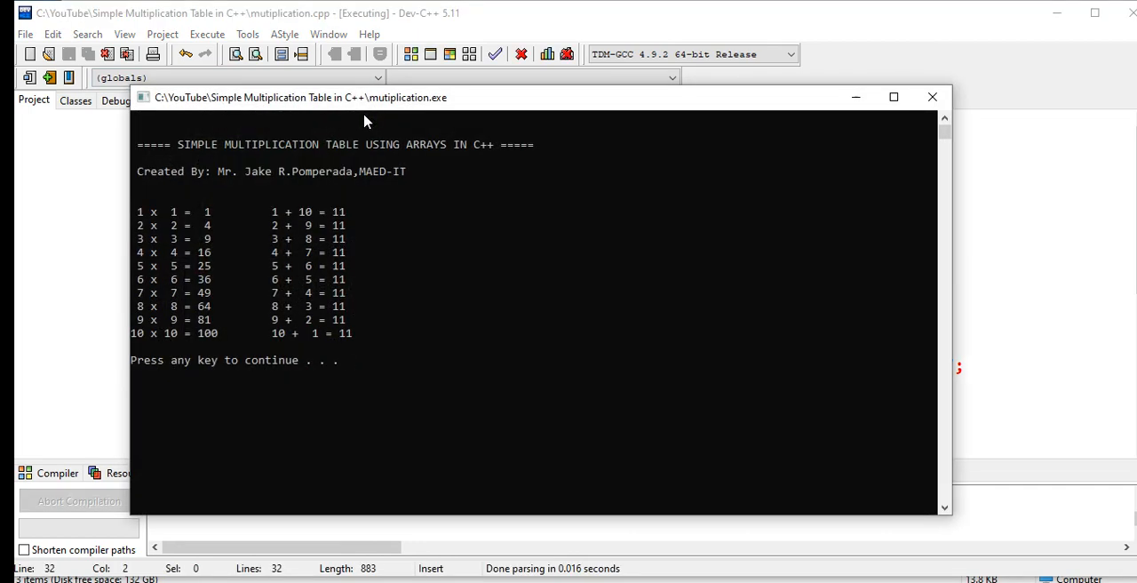
pyautogui.moveTo(202, 229)
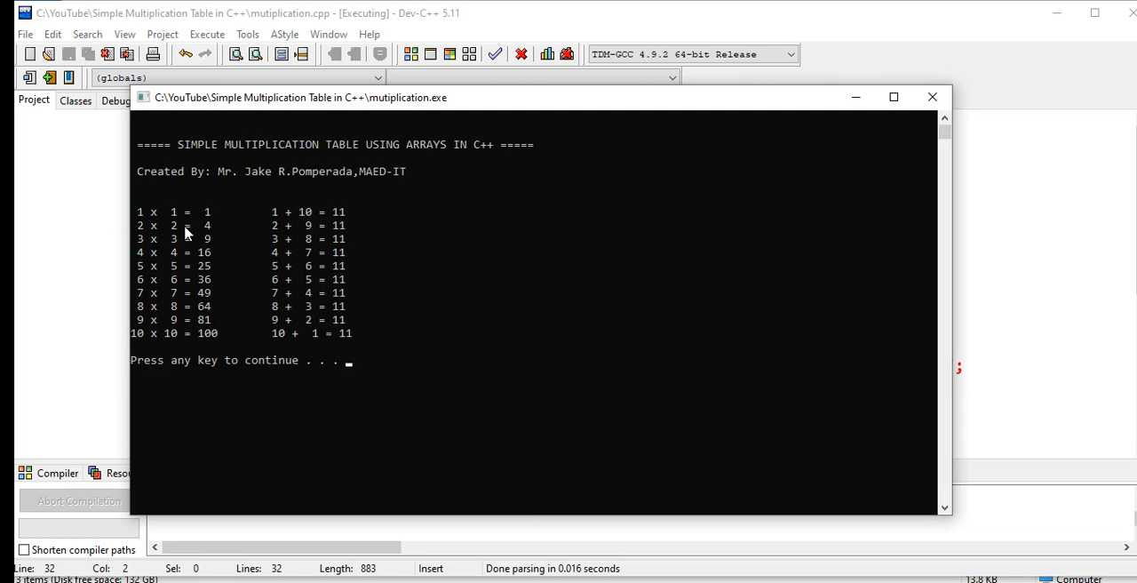
pyautogui.moveTo(220, 242)
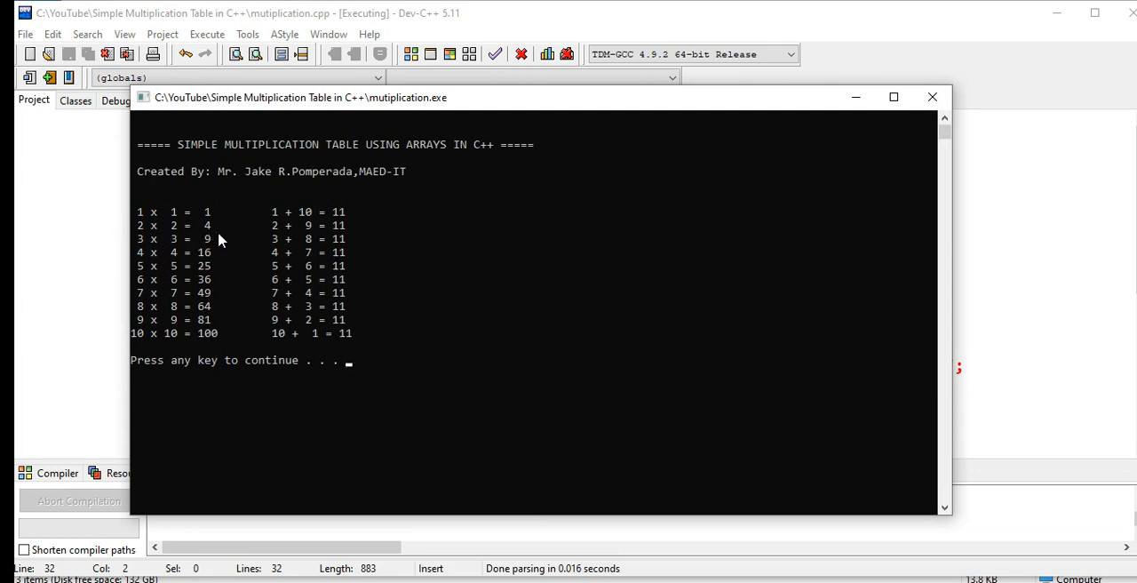
pyautogui.moveTo(228, 274)
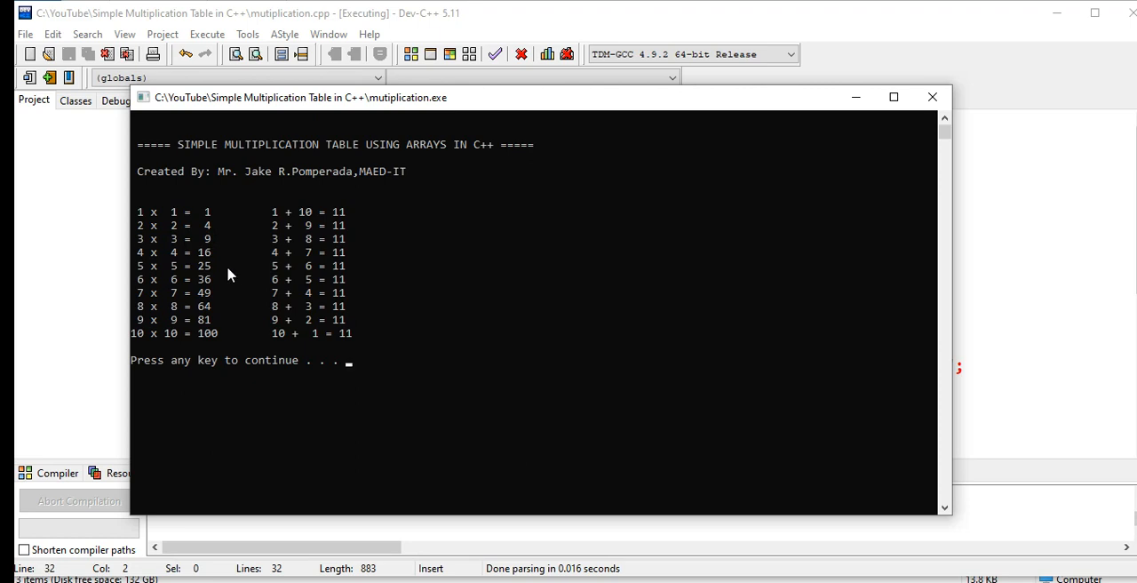
pyautogui.moveTo(220, 270)
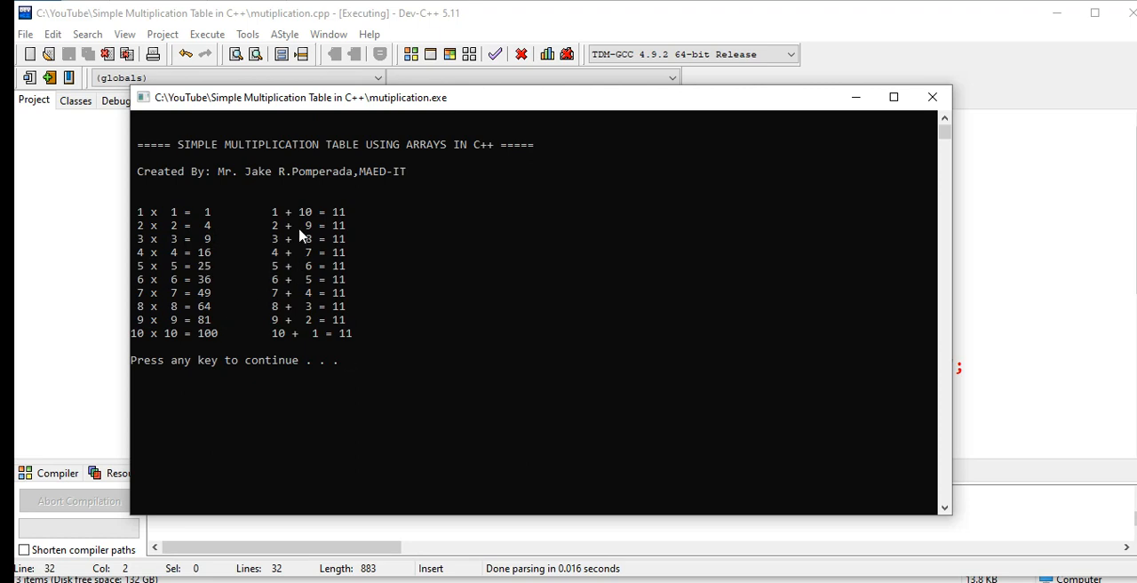
pyautogui.moveTo(352, 233)
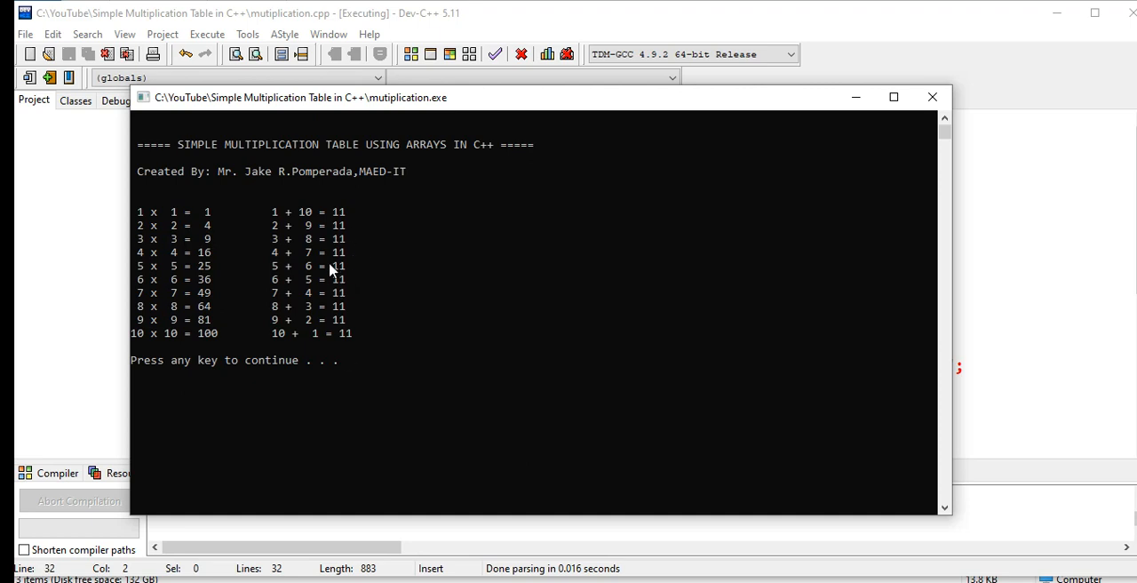
pyautogui.moveTo(370, 361)
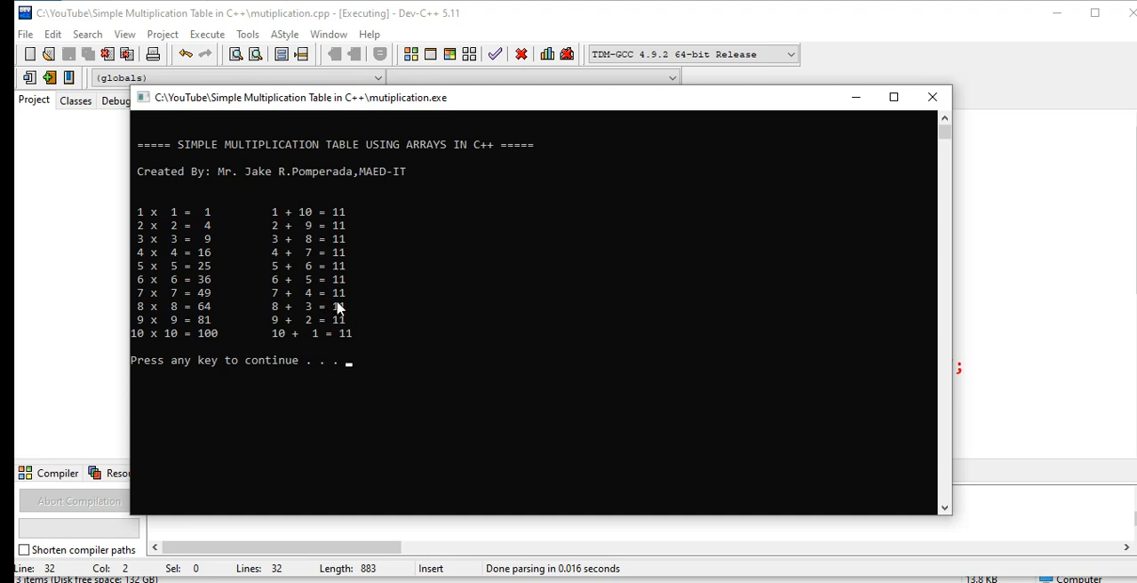
pyautogui.moveTo(540, 181)
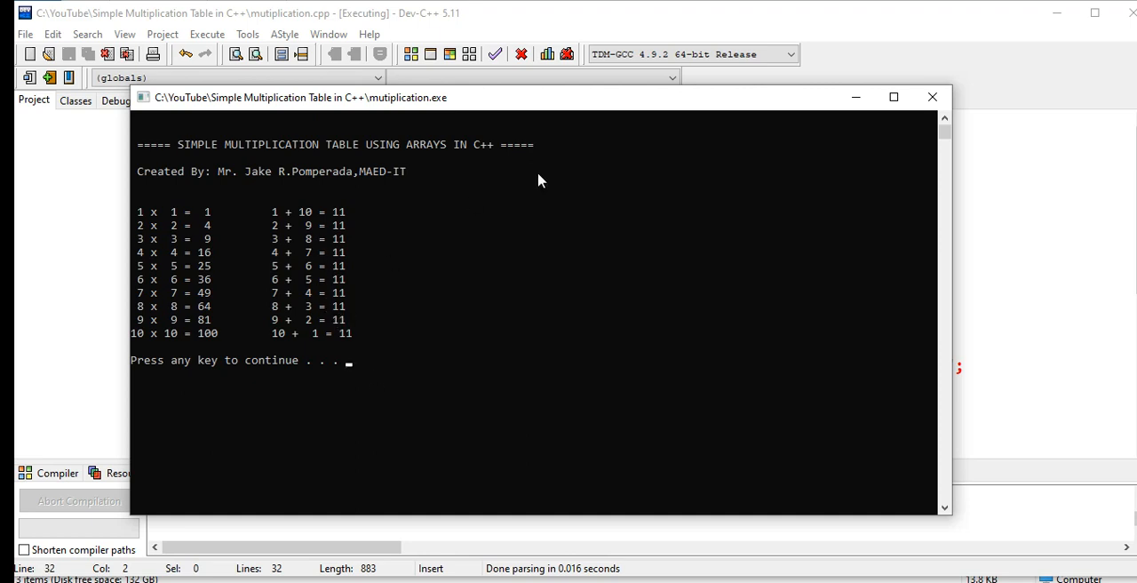
pyautogui.moveTo(789, 117)
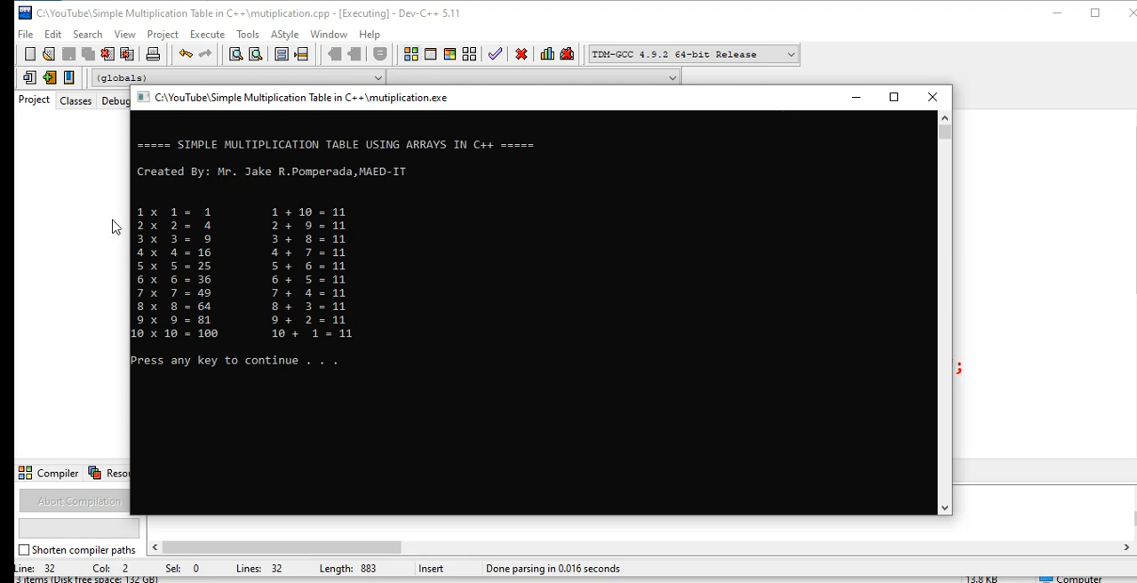
pyautogui.moveTo(949, 107)
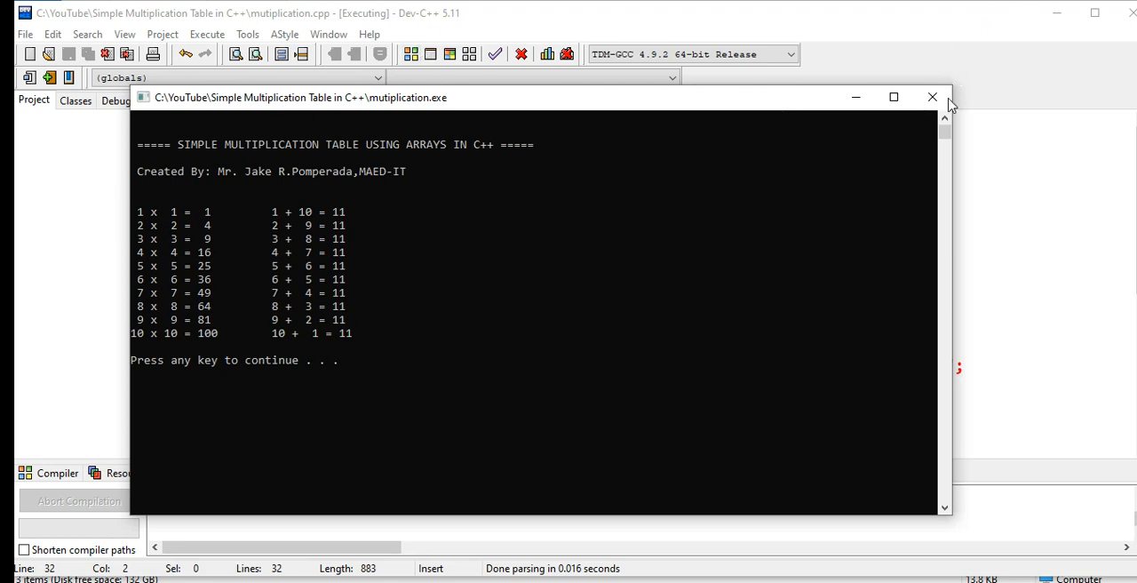
pyautogui.moveTo(932, 96)
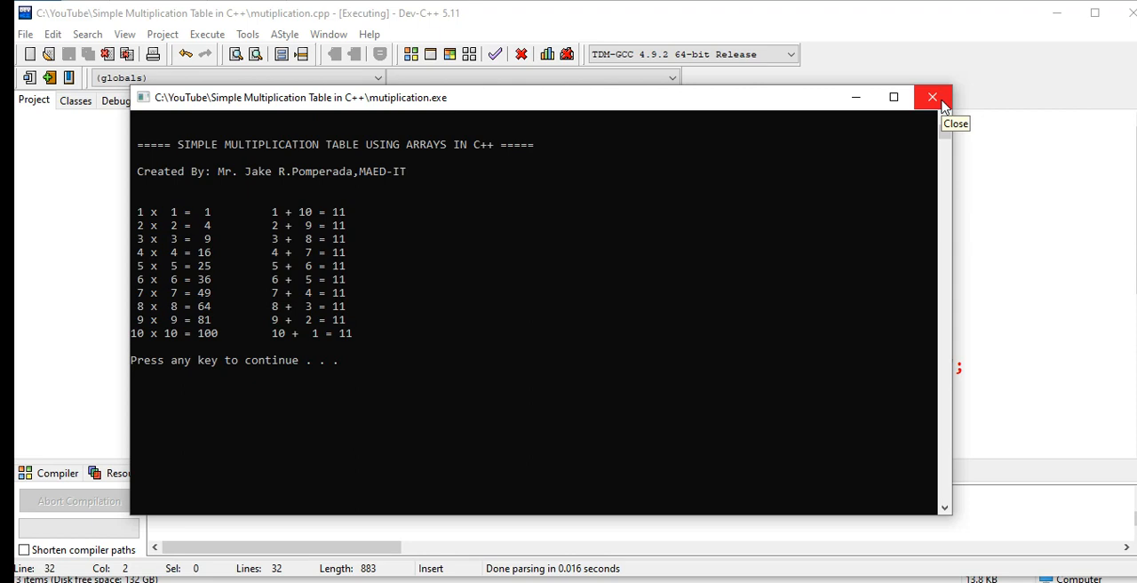
# - Close the console output window to return to the Dev-C++ source editor
pyautogui.click(934, 96)
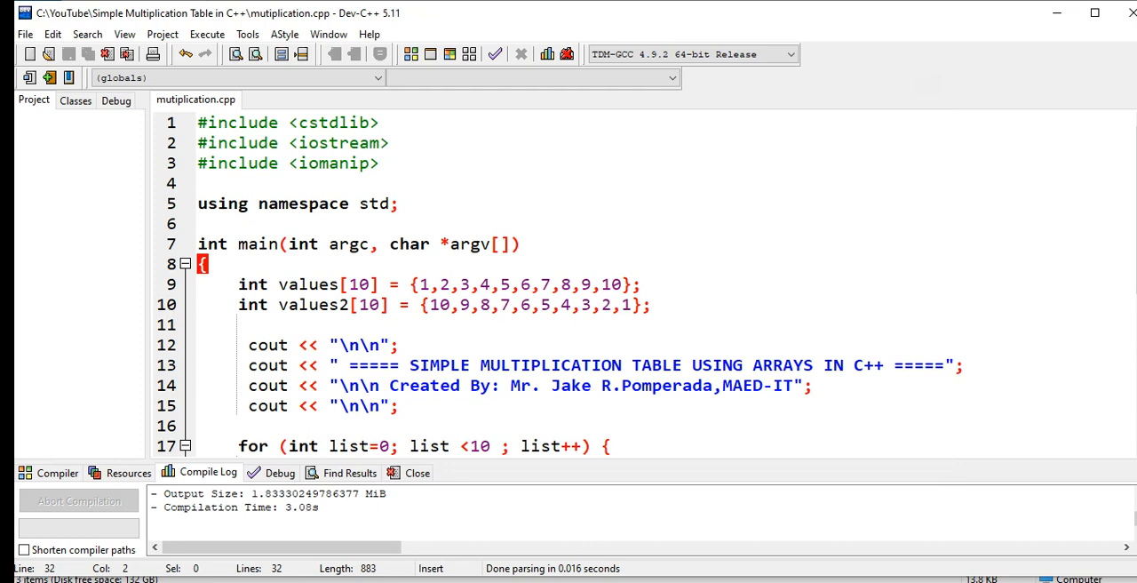
pyautogui.moveTo(1131, 231)
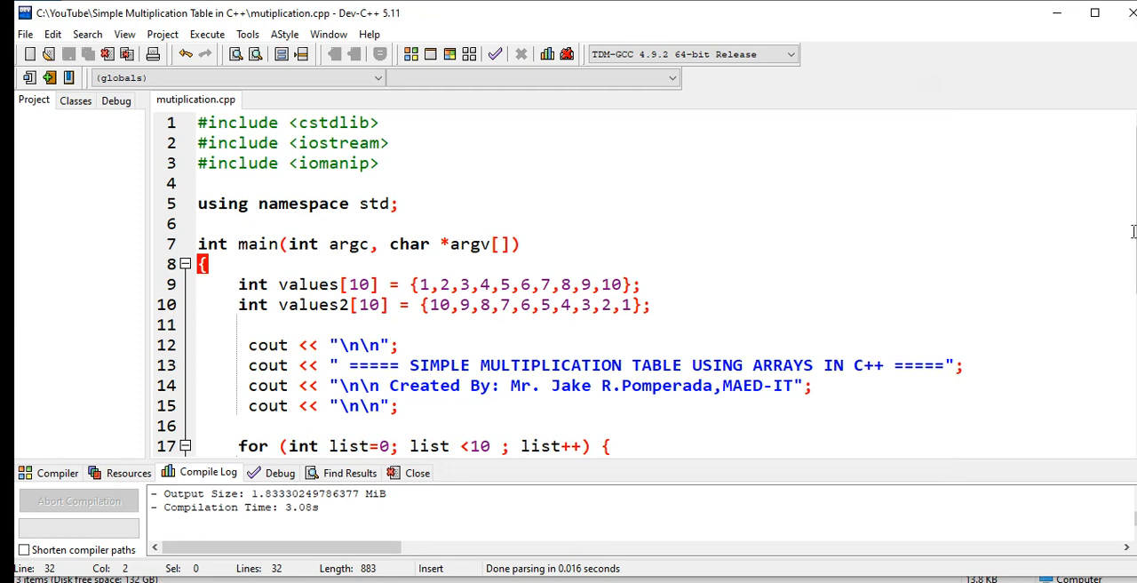